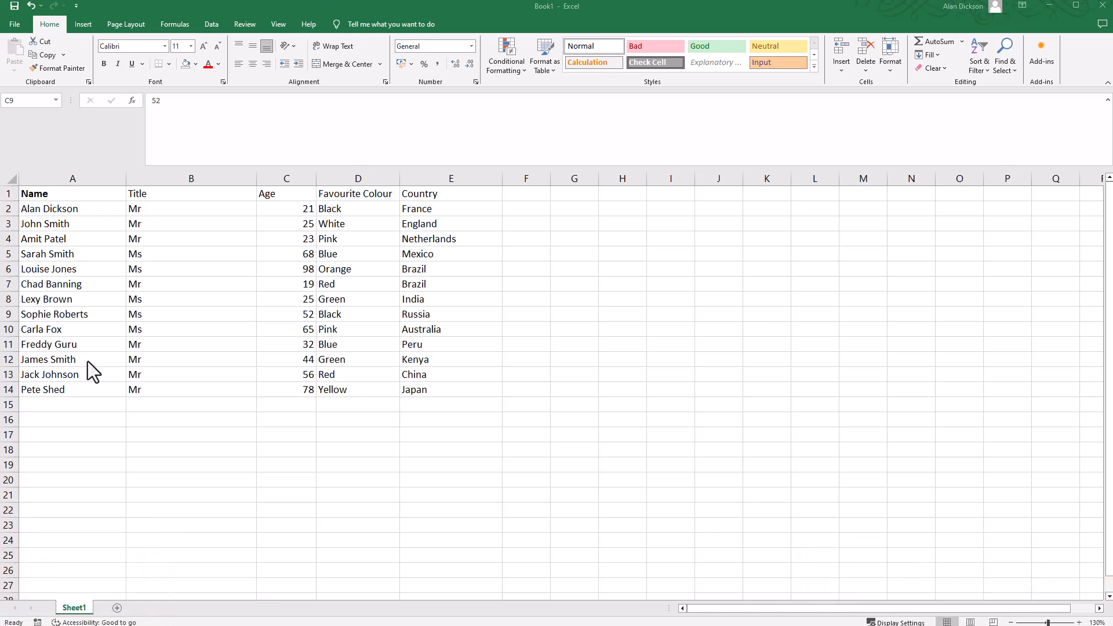
{"action": "mouse_move", "coordinate": [25, 288]}
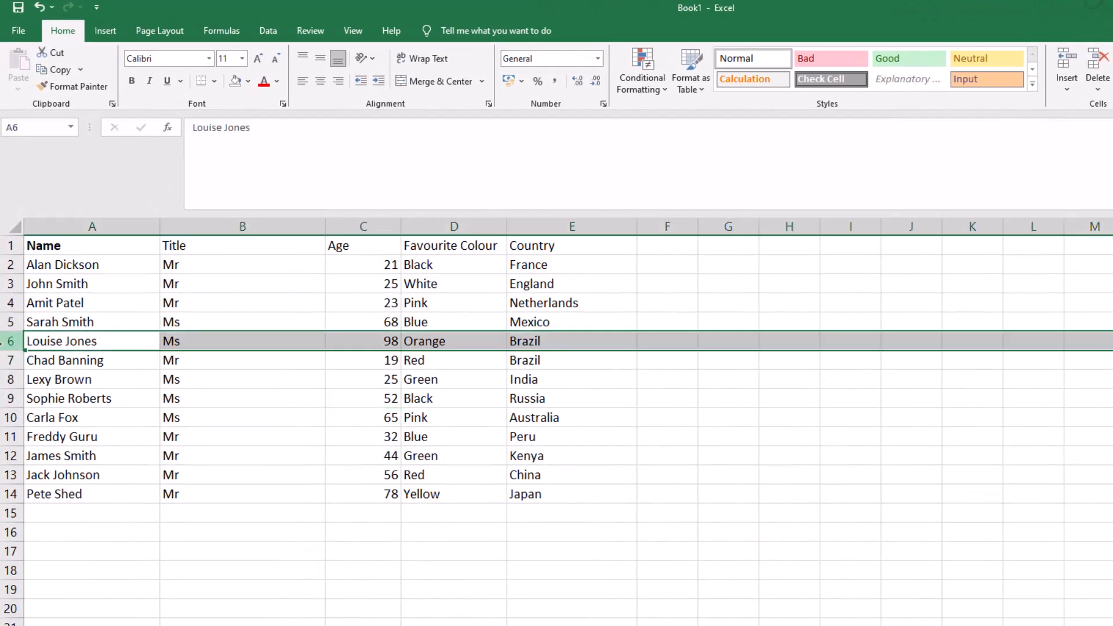
{"action": "right_click", "coordinate": [11, 341]}
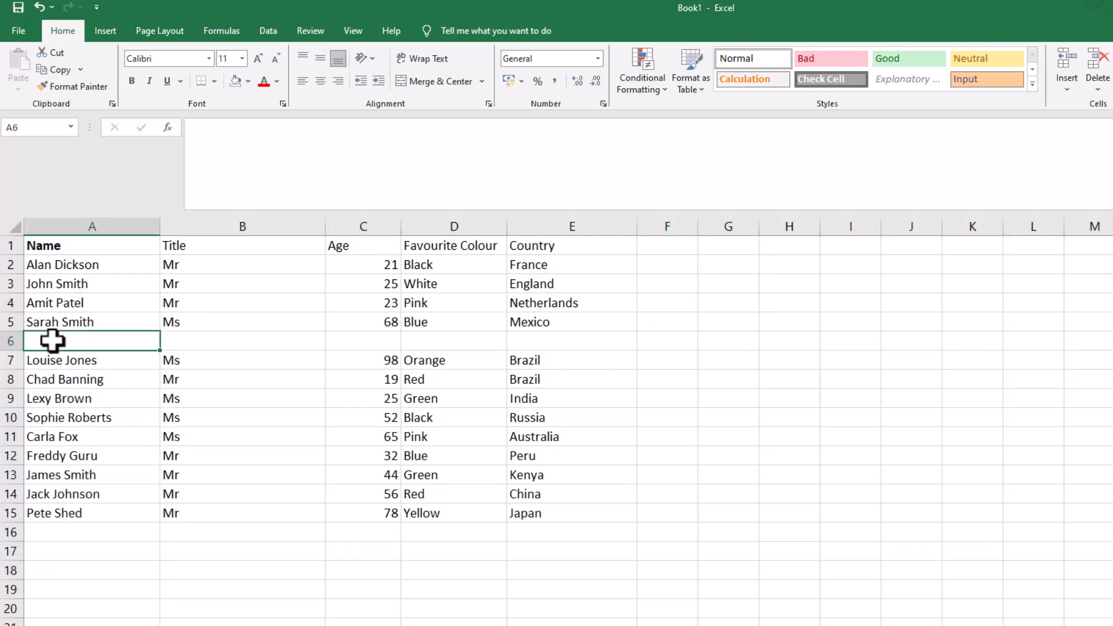
{"action": "mouse_move", "coordinate": [64, 341]}
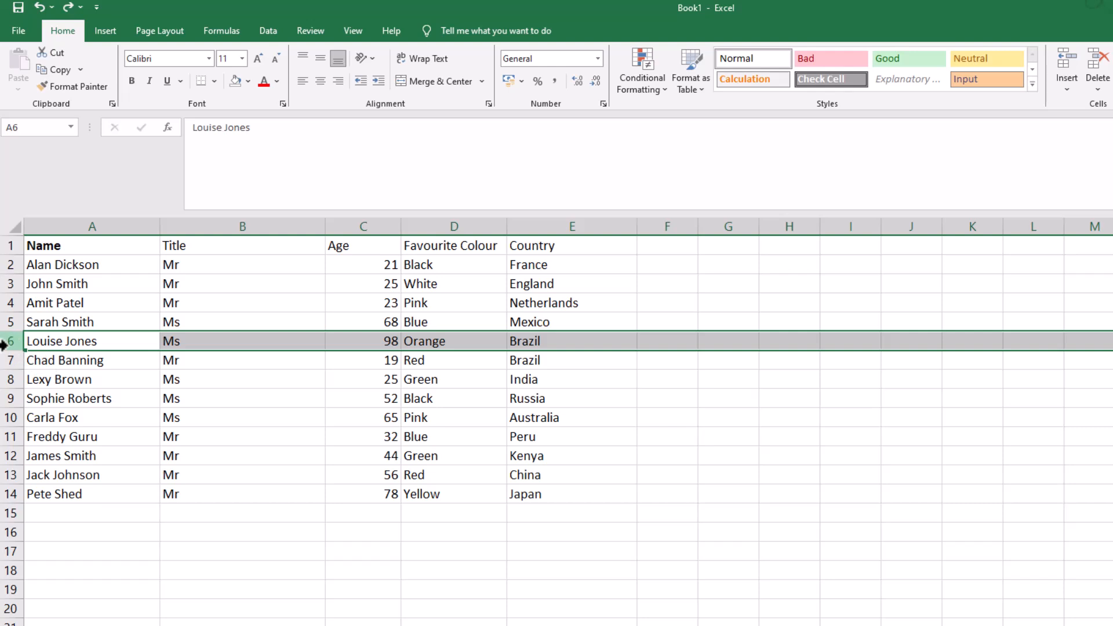
{"action": "left_click_drag", "start_coordinate": [10, 341], "coordinate": [10, 437]}
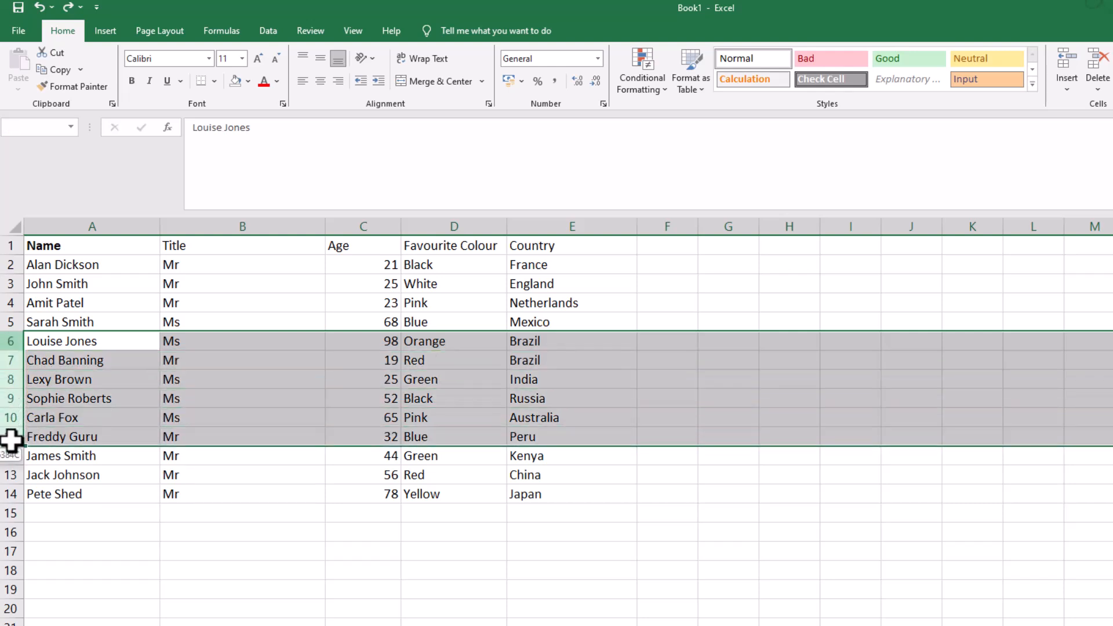
{"action": "left_click", "coordinate": [92, 341]}
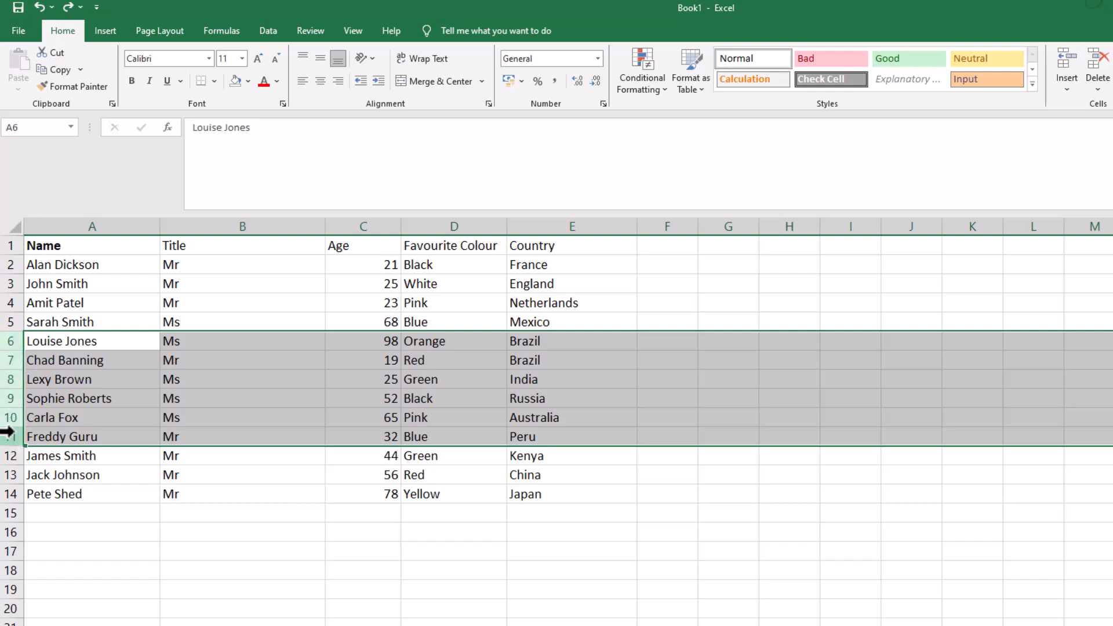
{"action": "right_click", "coordinate": [10, 341]}
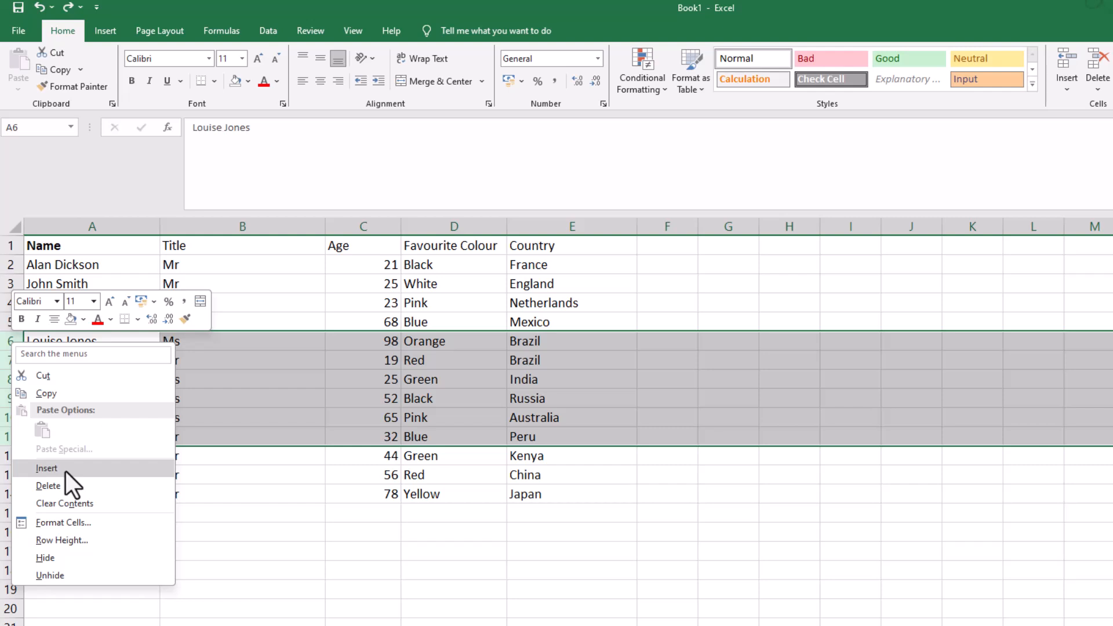
{"action": "left_click", "coordinate": [47, 468]}
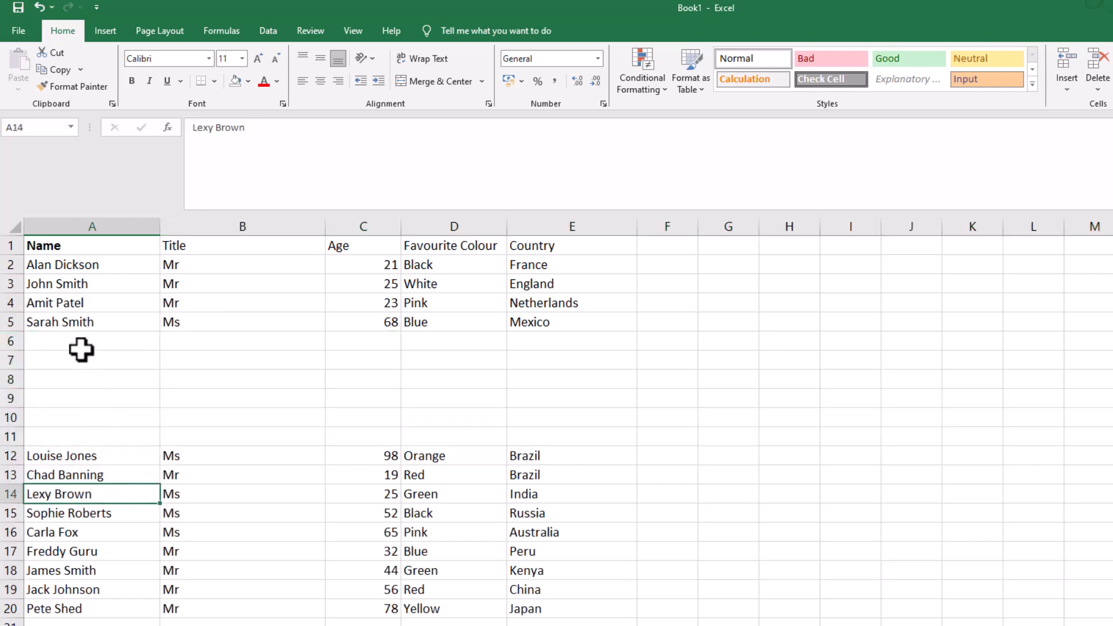
{"action": "mouse_move", "coordinate": [62, 360]}
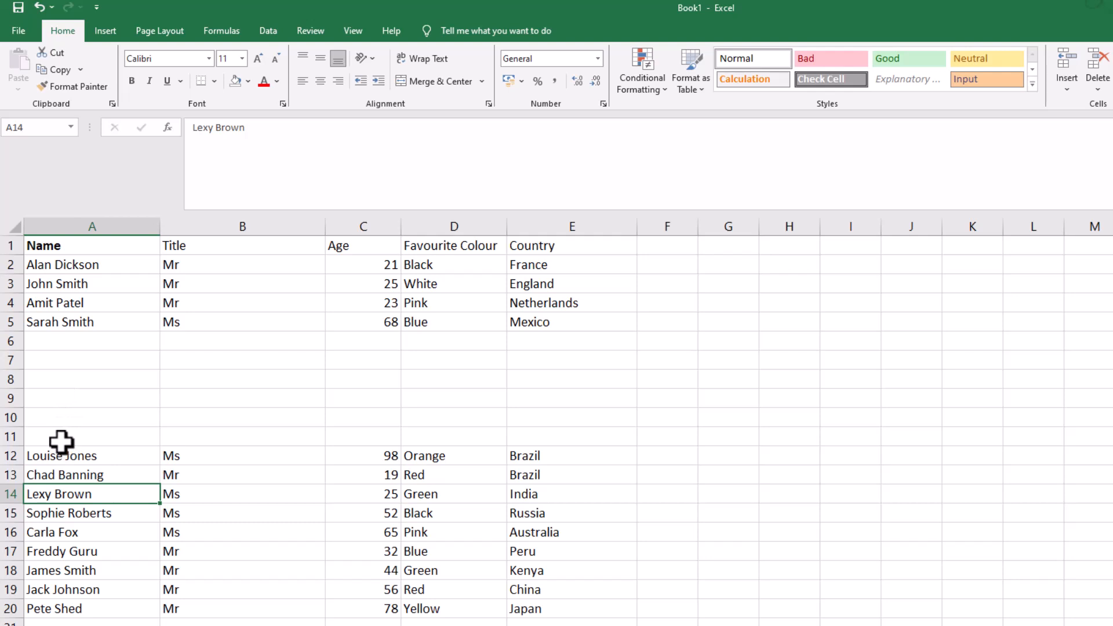
{"action": "left_click", "coordinate": [38, 6]}
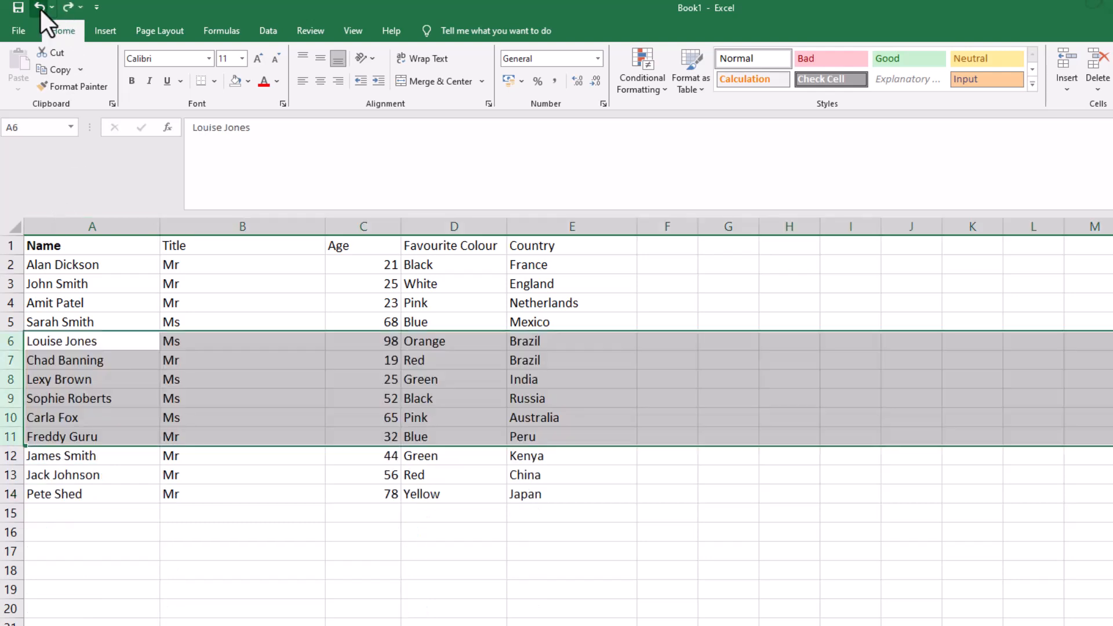
{"action": "left_click", "coordinate": [92, 436]}
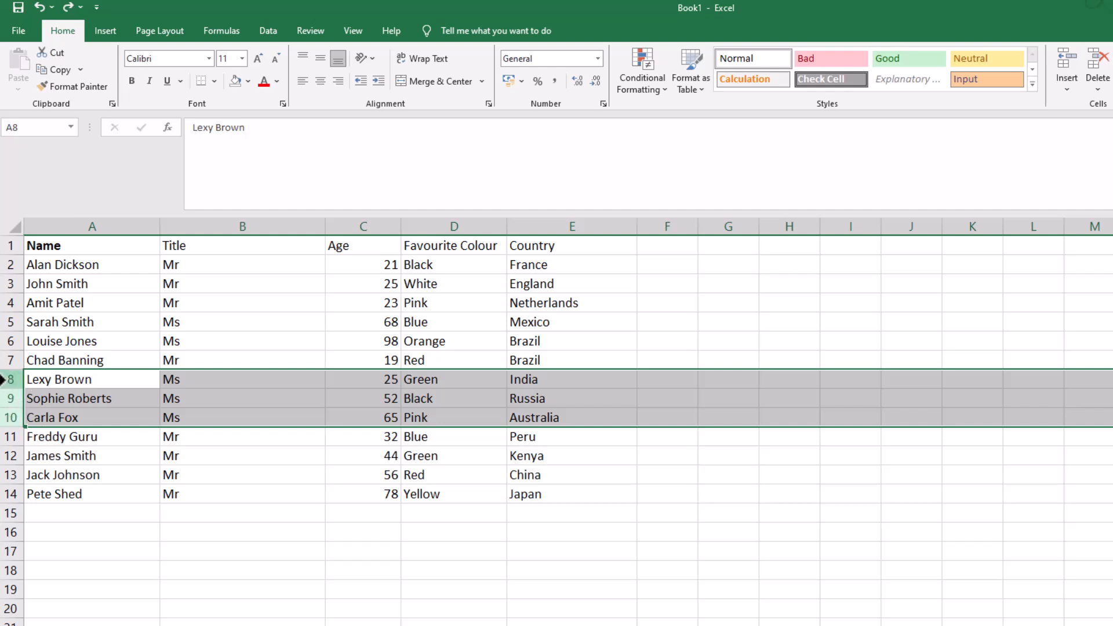
{"action": "right_click", "coordinate": [71, 398]}
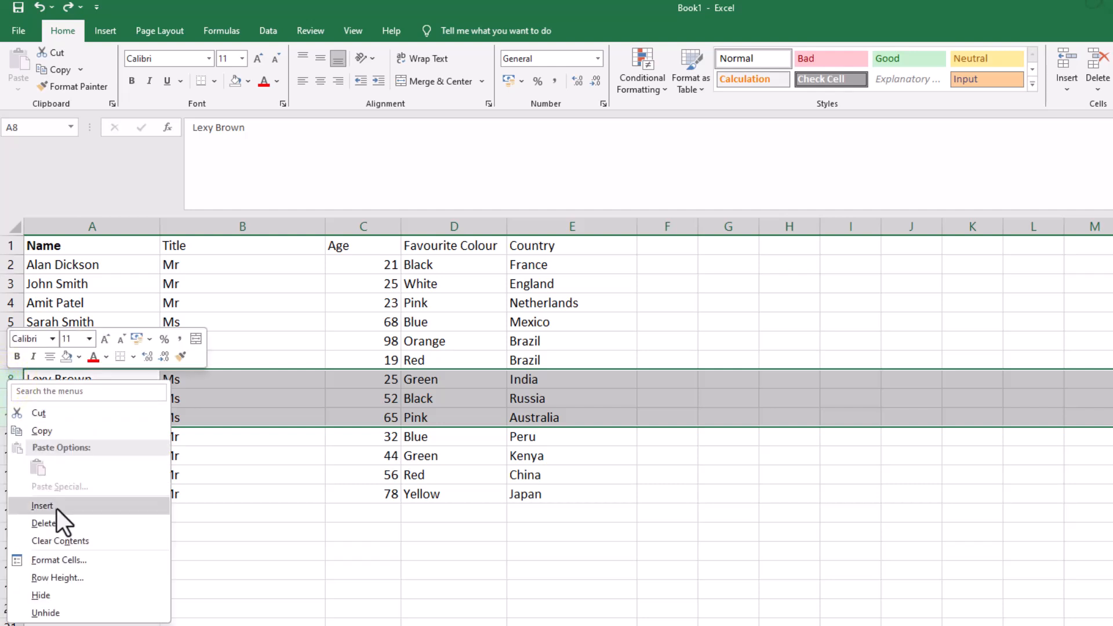
{"action": "left_click", "coordinate": [43, 506]}
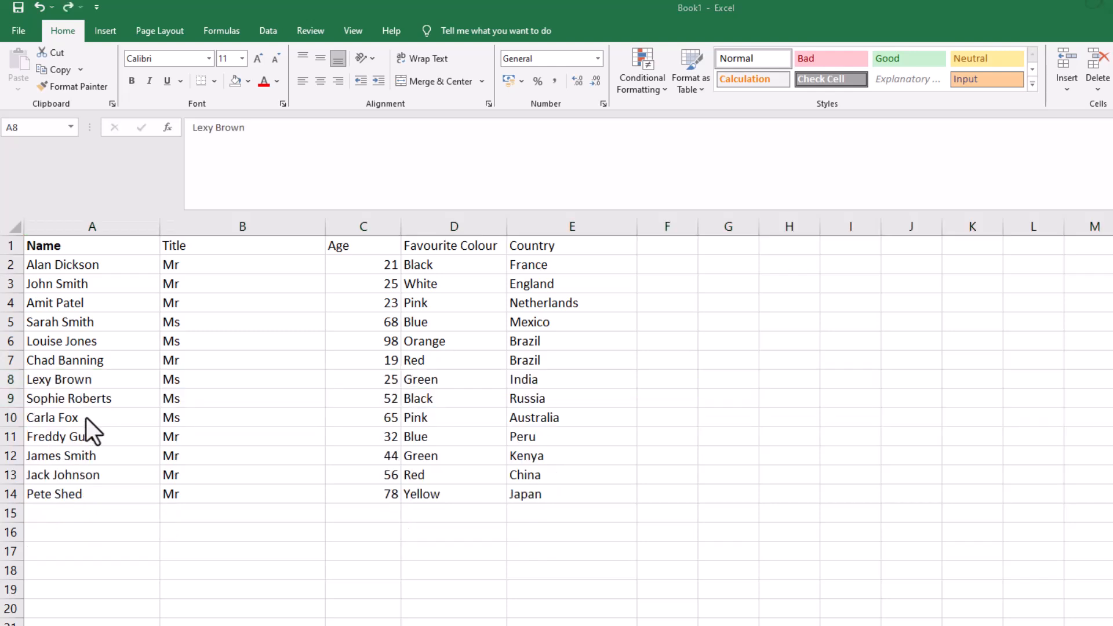
{"action": "mouse_move", "coordinate": [38, 390]}
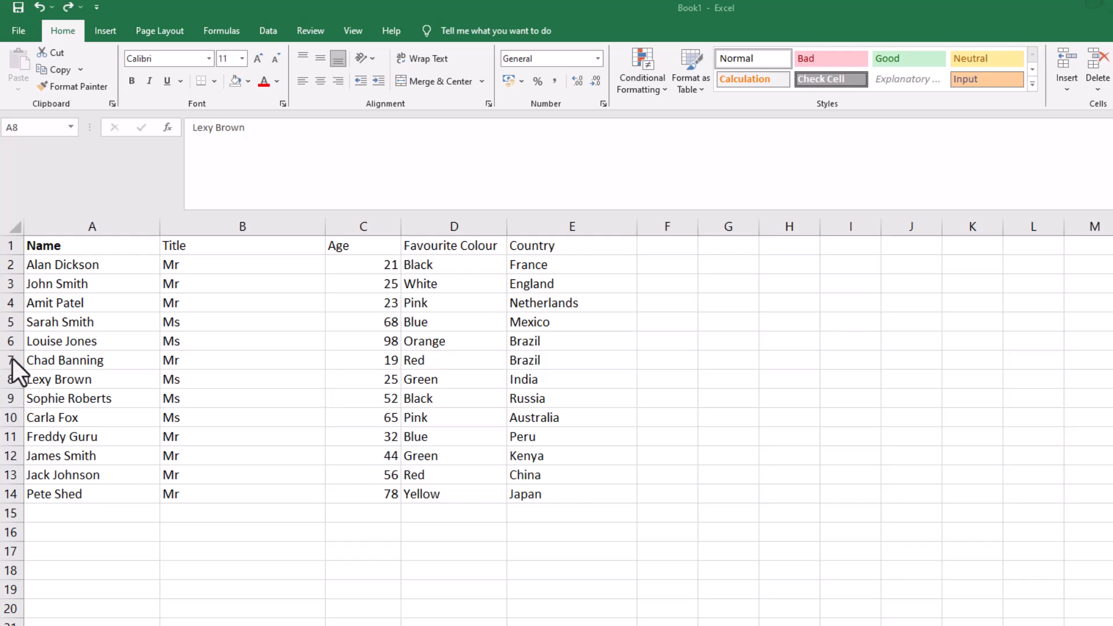
{"action": "left_click", "coordinate": [10, 379]}
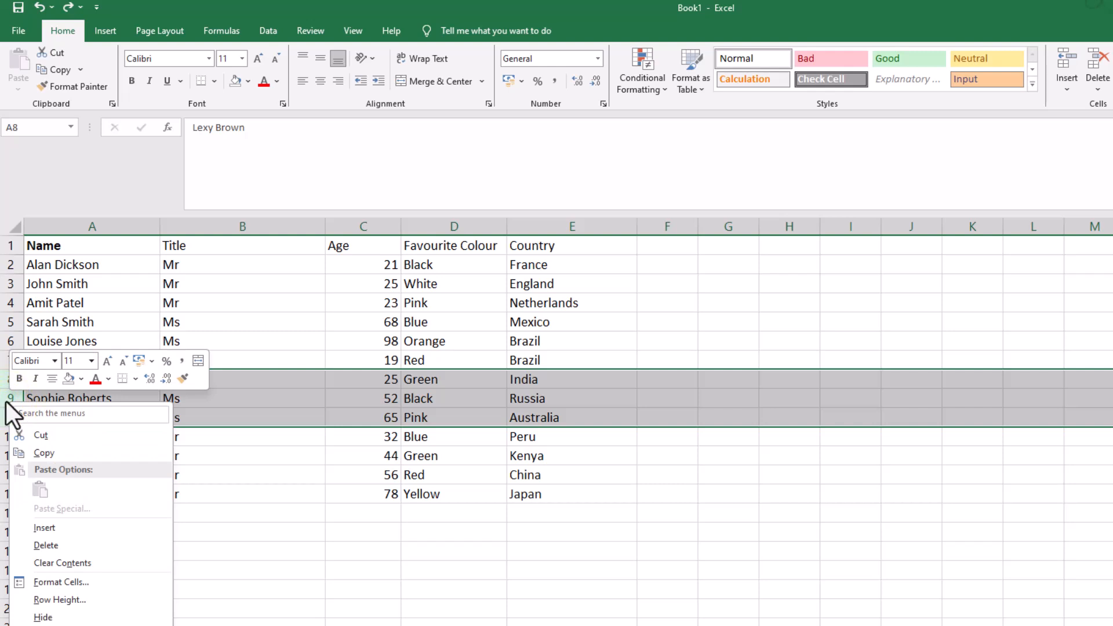
{"action": "mouse_move", "coordinate": [44, 527]}
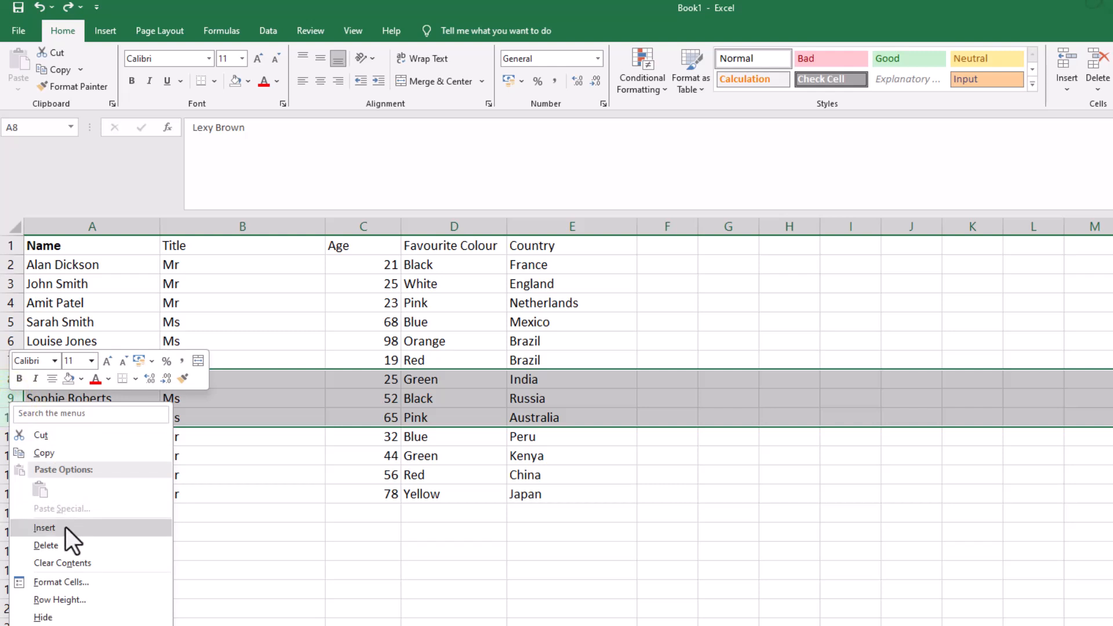
{"action": "left_click", "coordinate": [44, 527]}
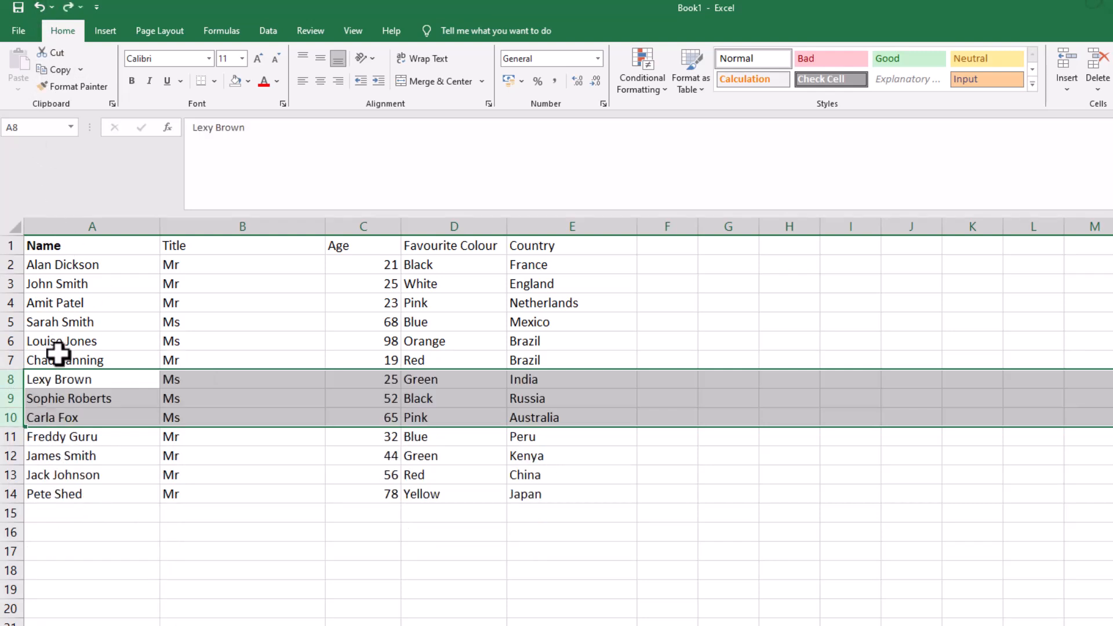
Insert three blank columns before Title by selecting columns B through D
{"action": "left_click", "coordinate": [61, 455]}
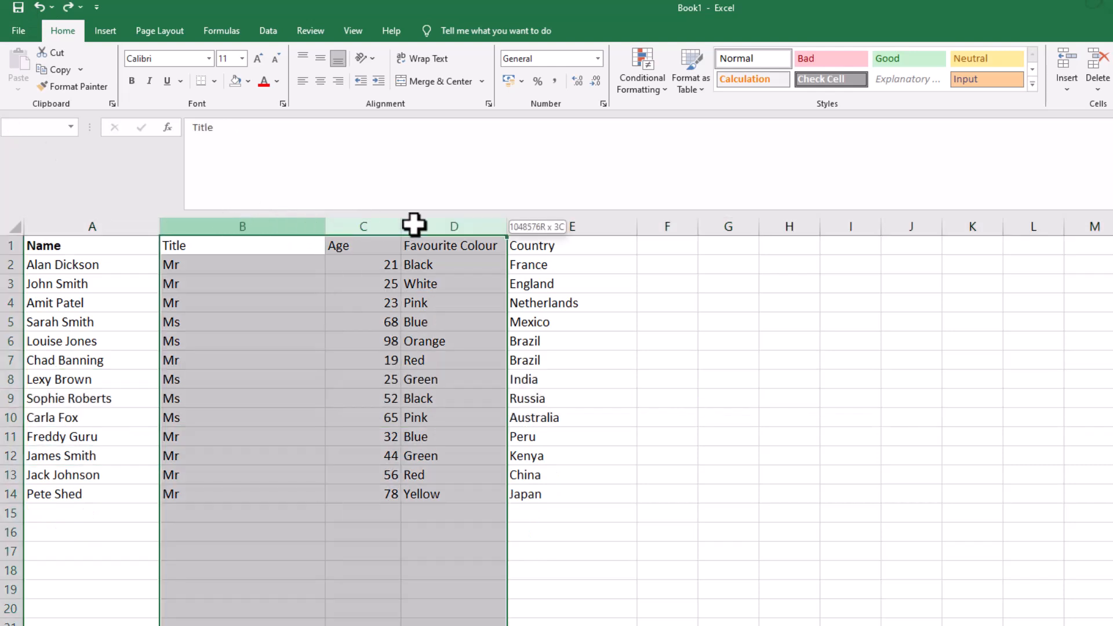
{"action": "left_click", "coordinate": [242, 226]}
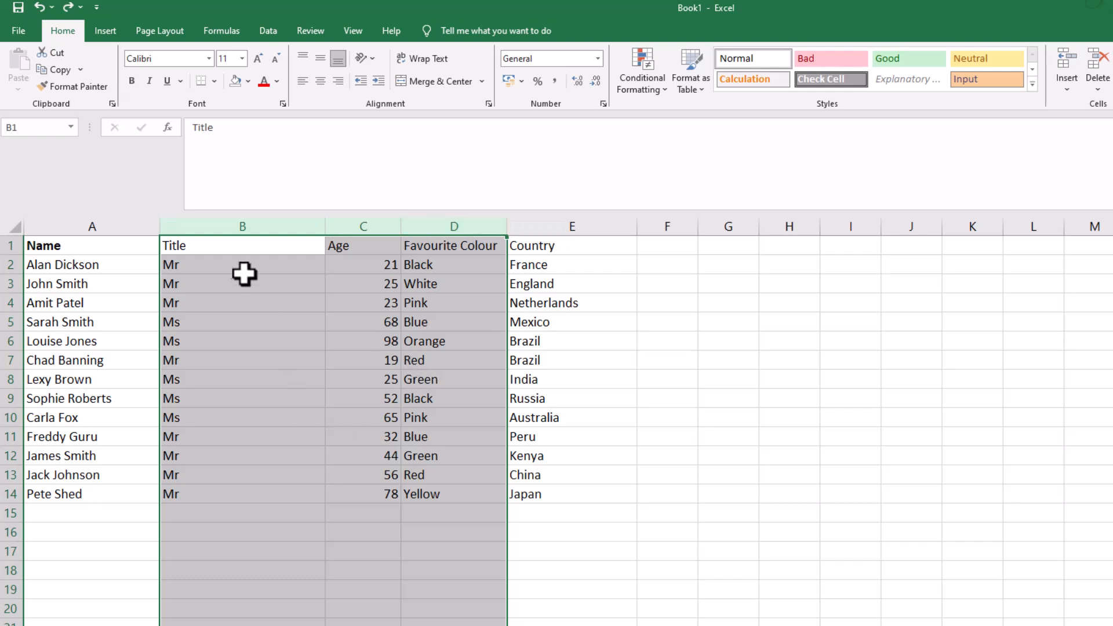
{"action": "right_click", "coordinate": [243, 273]}
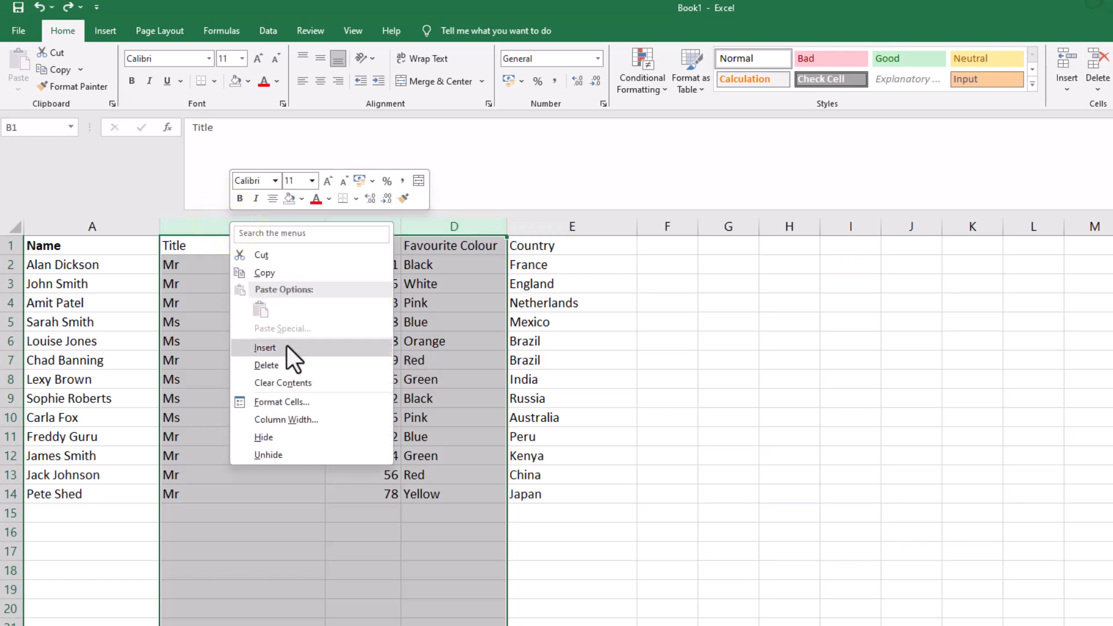
{"action": "left_click", "coordinate": [265, 347]}
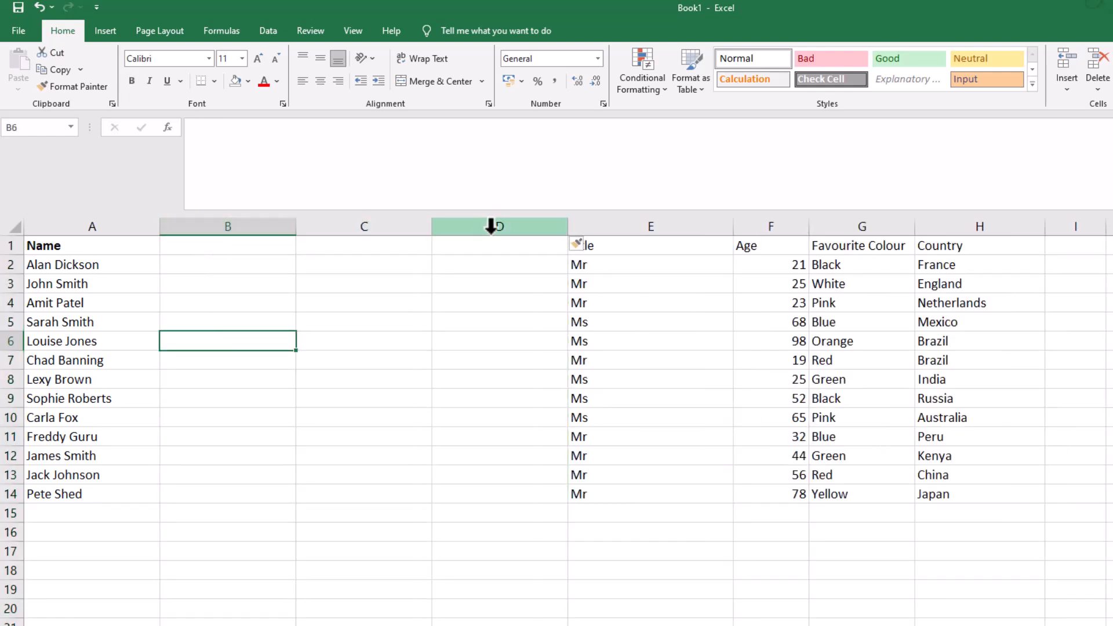